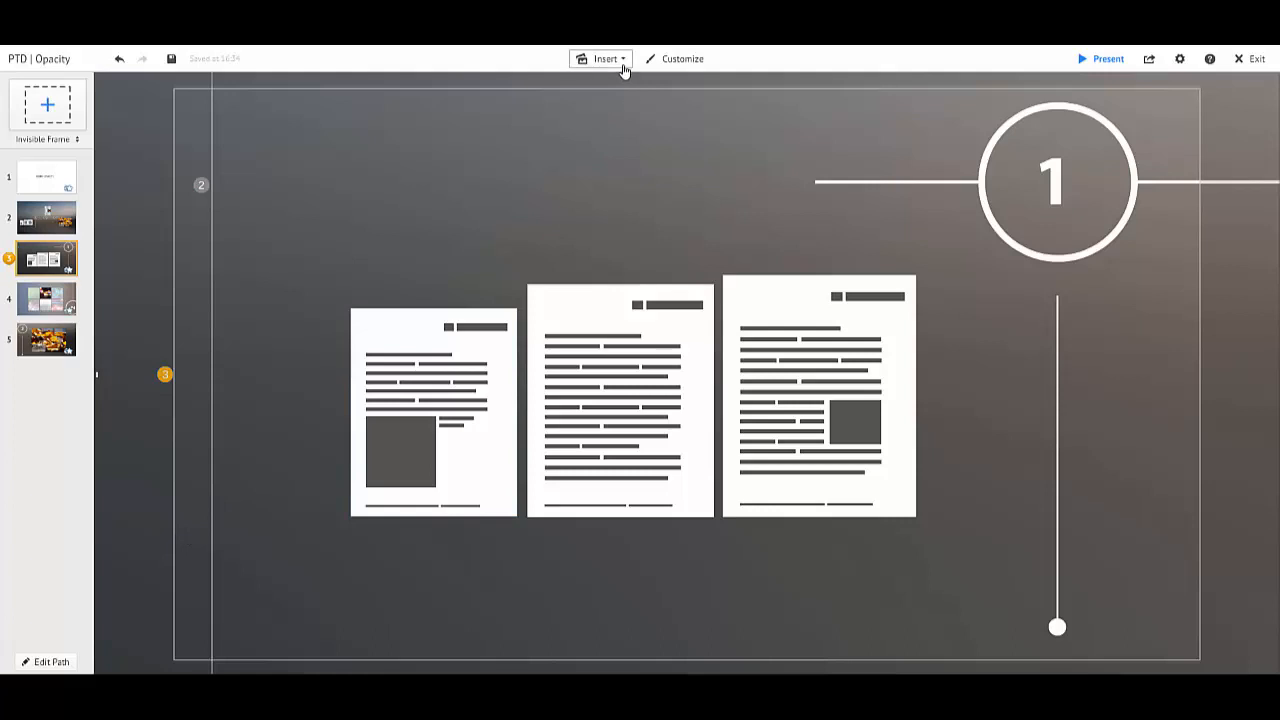
- Start inserting an image and browse the computer for the overlay PNG files
click(600, 58)
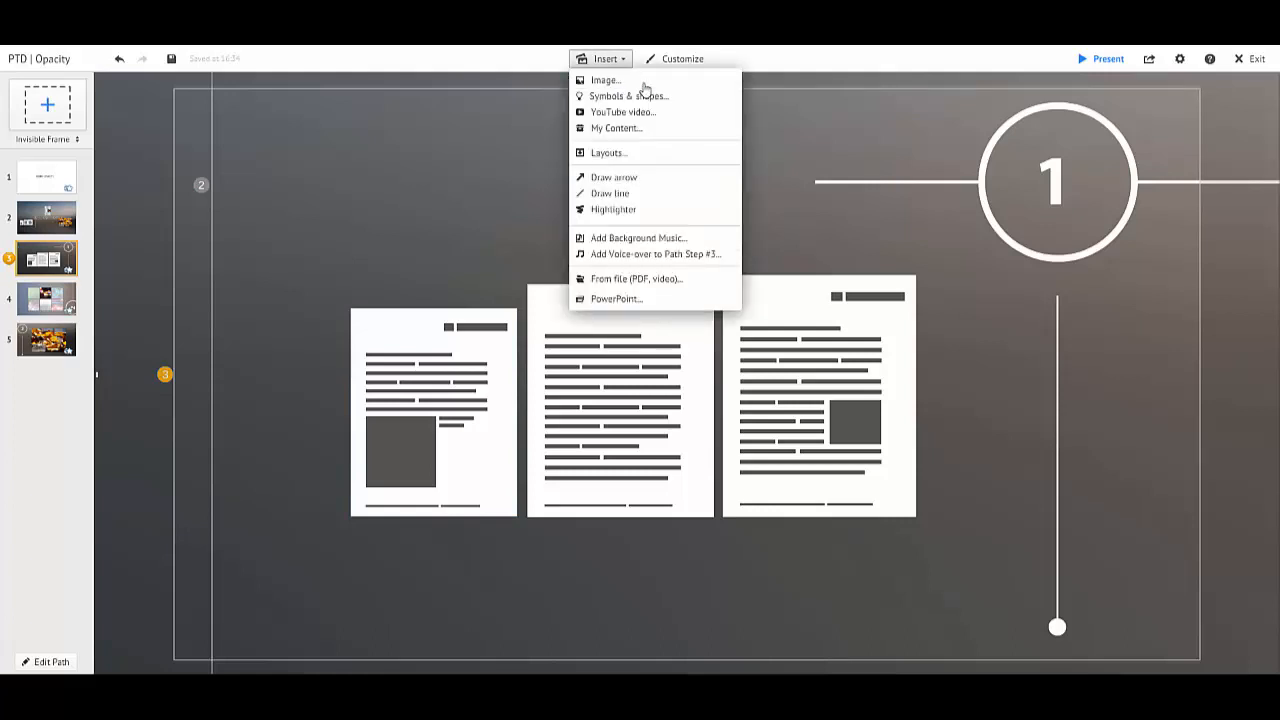
click(604, 80)
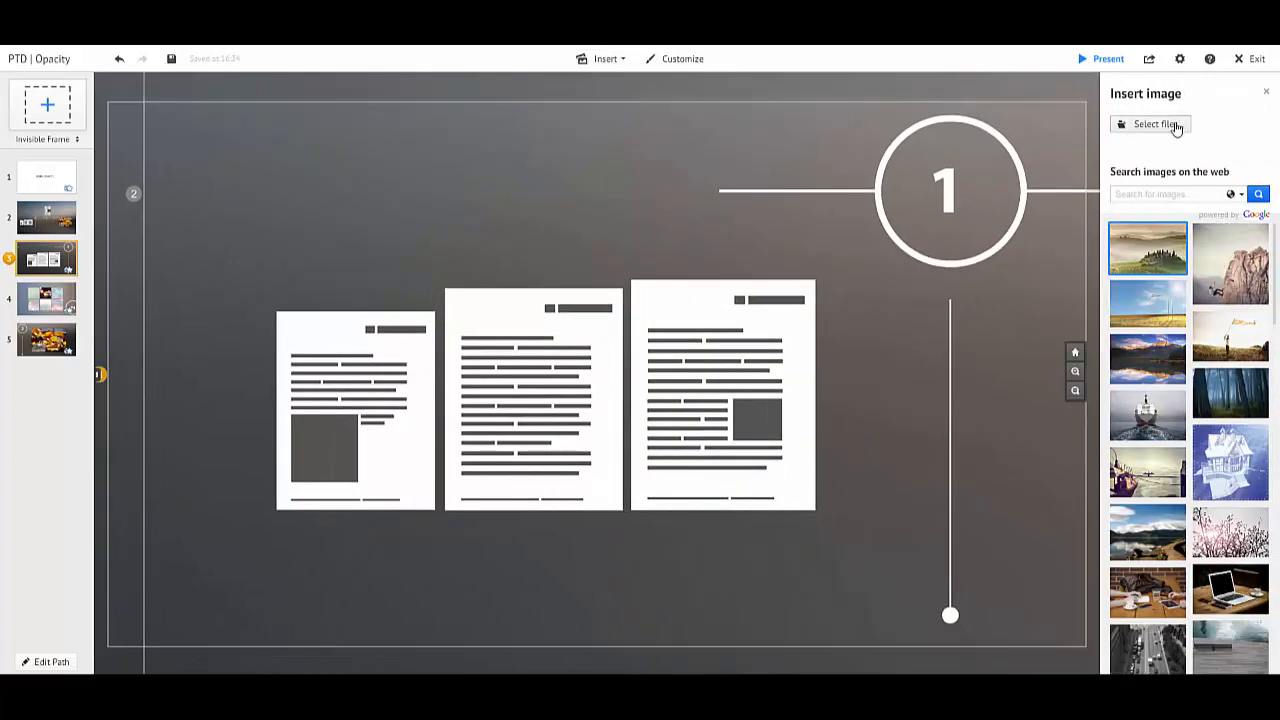
click(1148, 124)
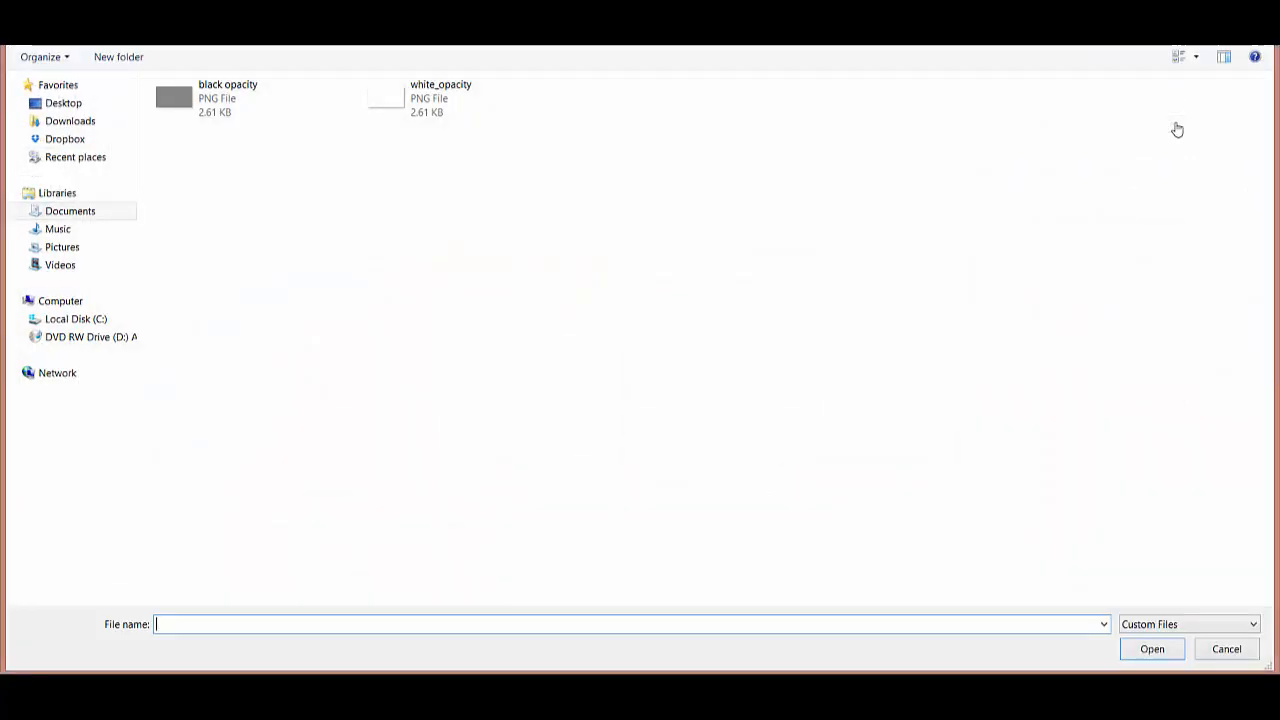
mouse_move(1016, 148)
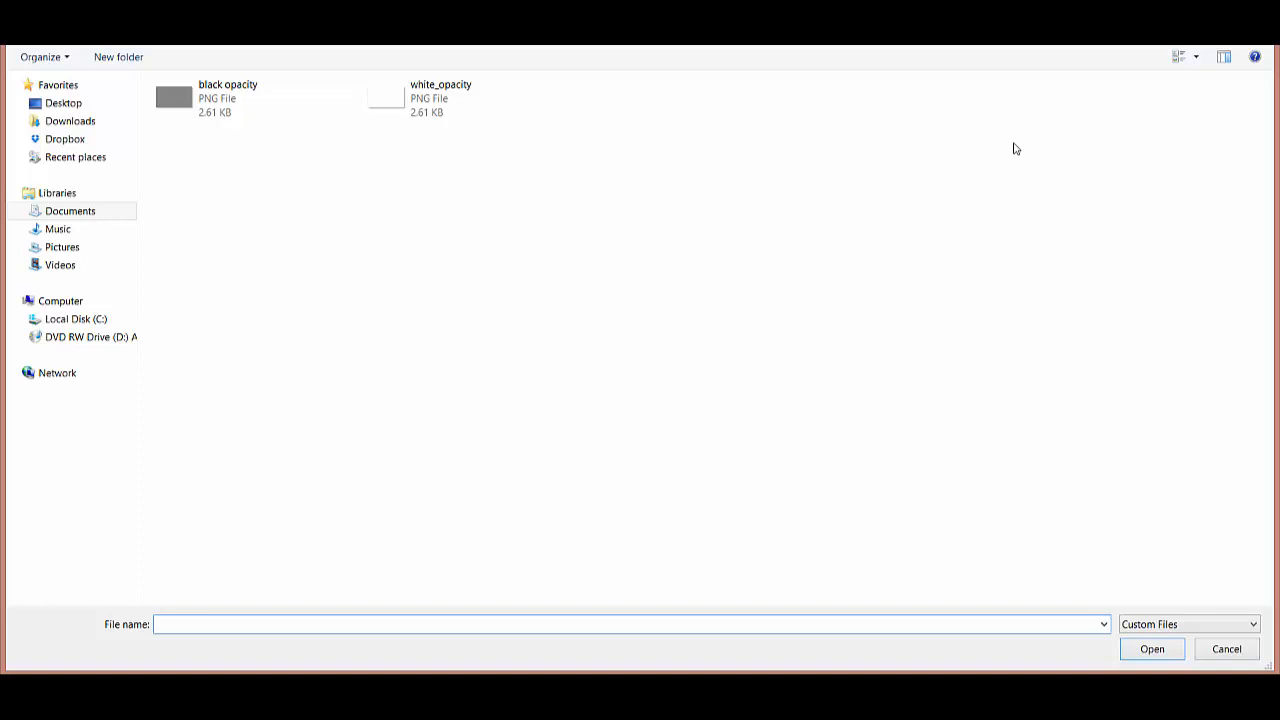
- Insert black_opacity.png over the left document and move the middle document onto it
click(228, 96)
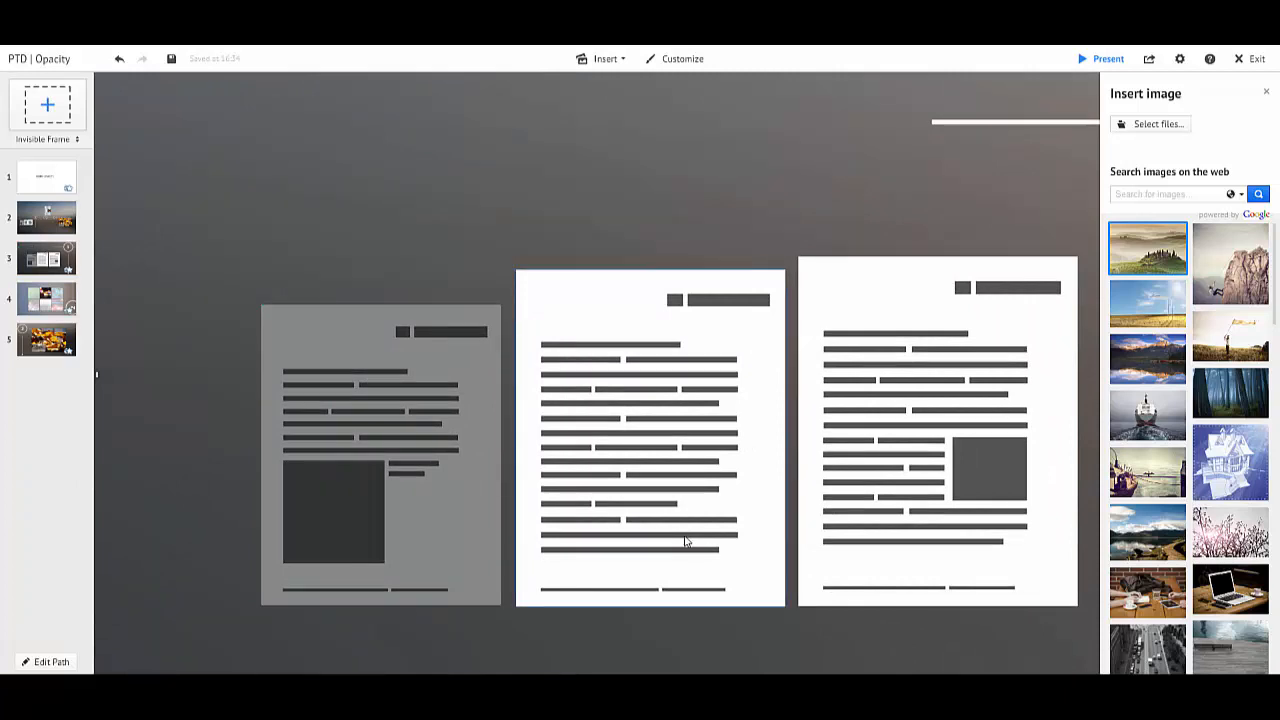
right_click(650, 440)
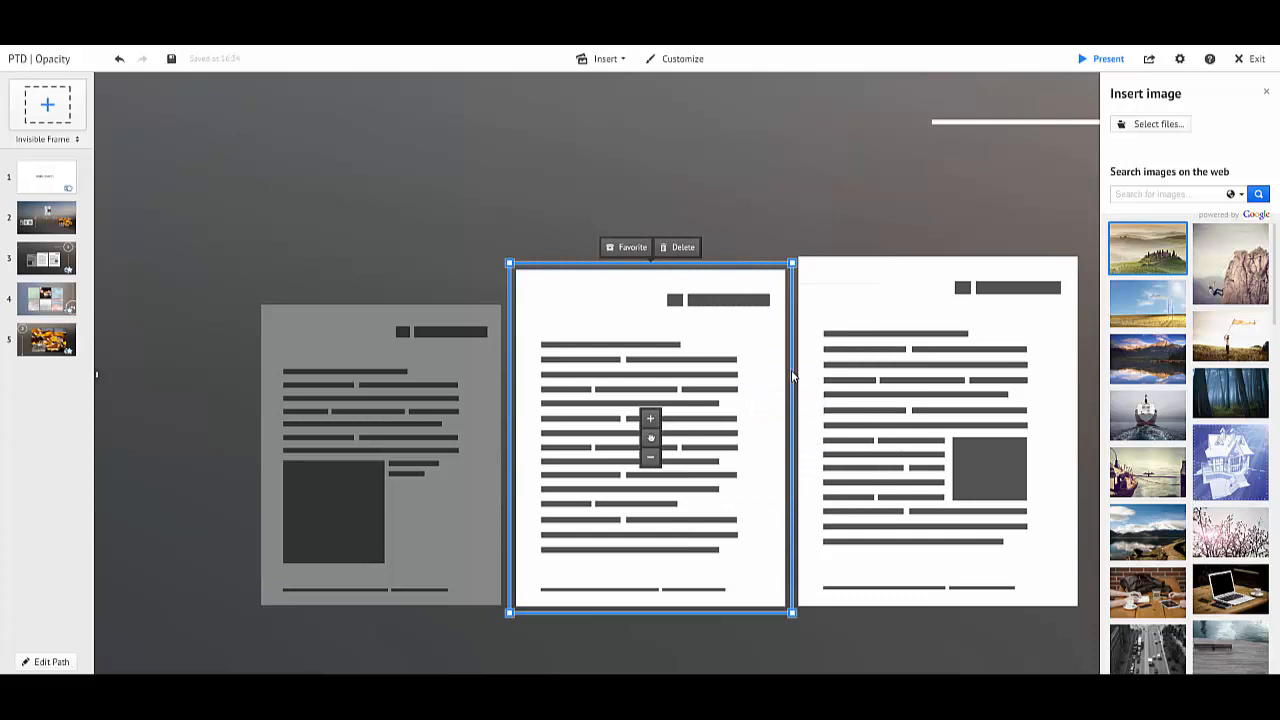
drag(650, 436, 576, 436)
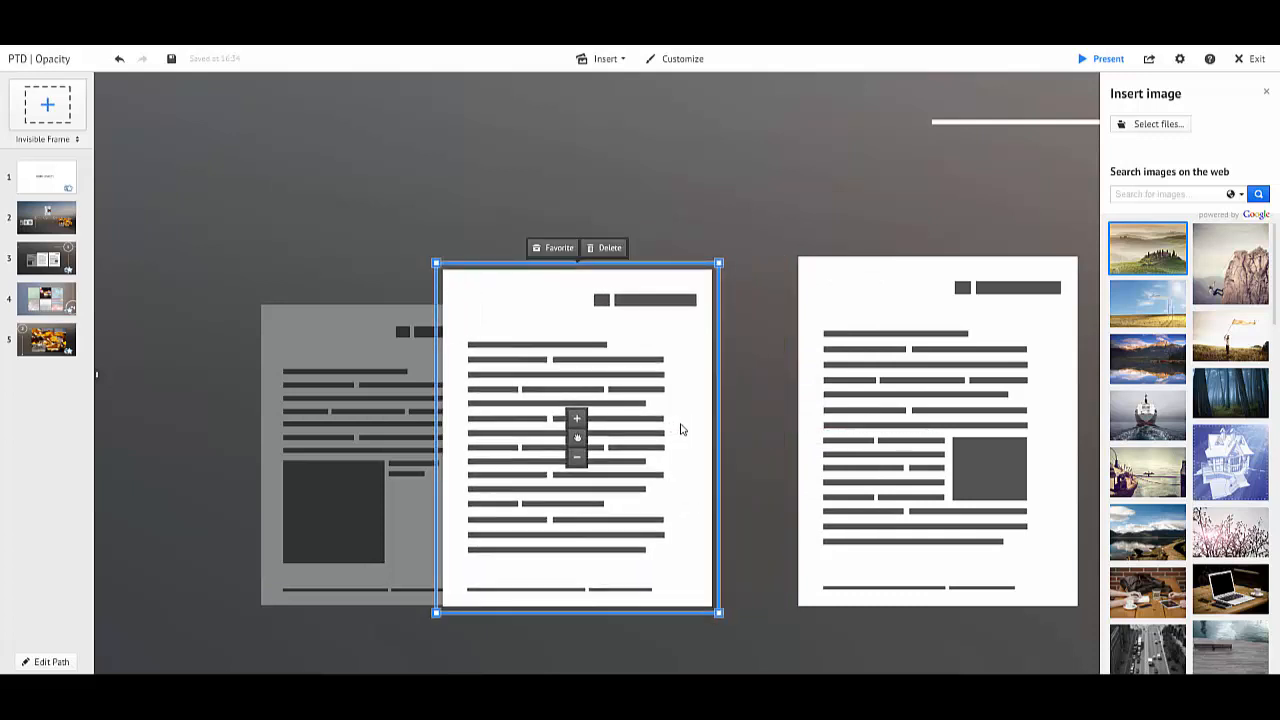
click(784, 418)
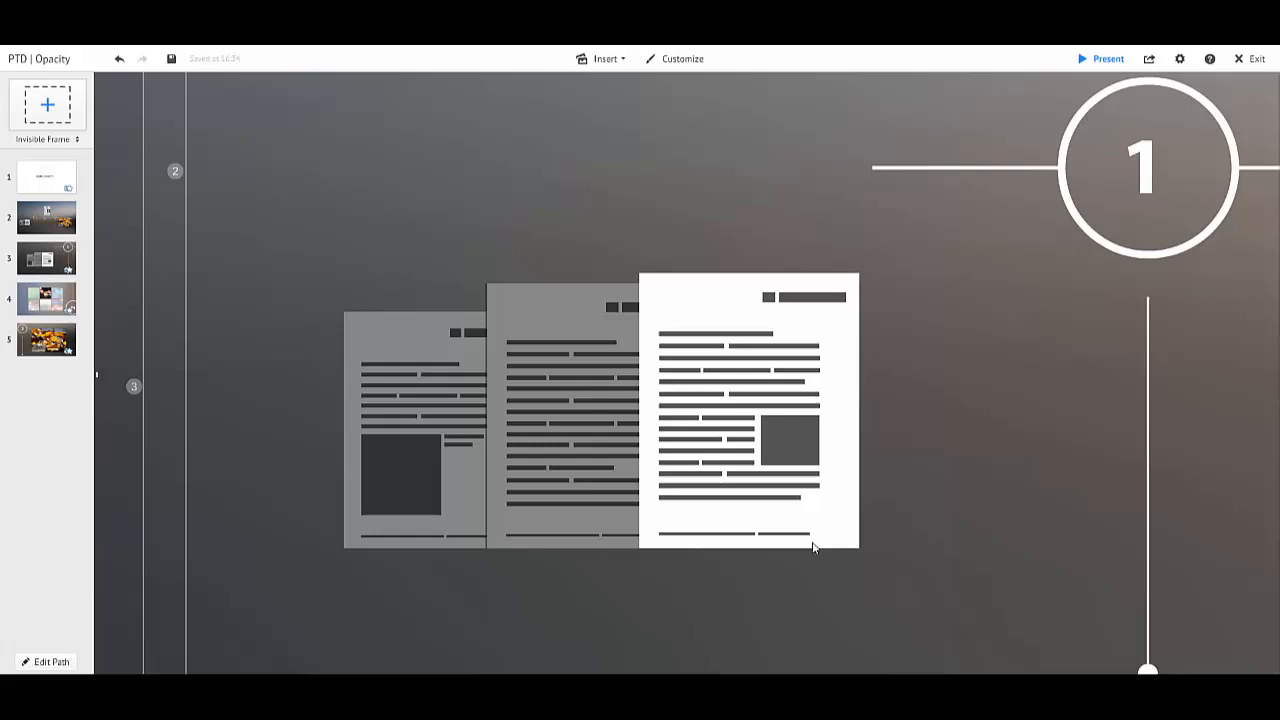
- Group the left document with its dark overlay and shift the group right over the middle document
click(748, 410)
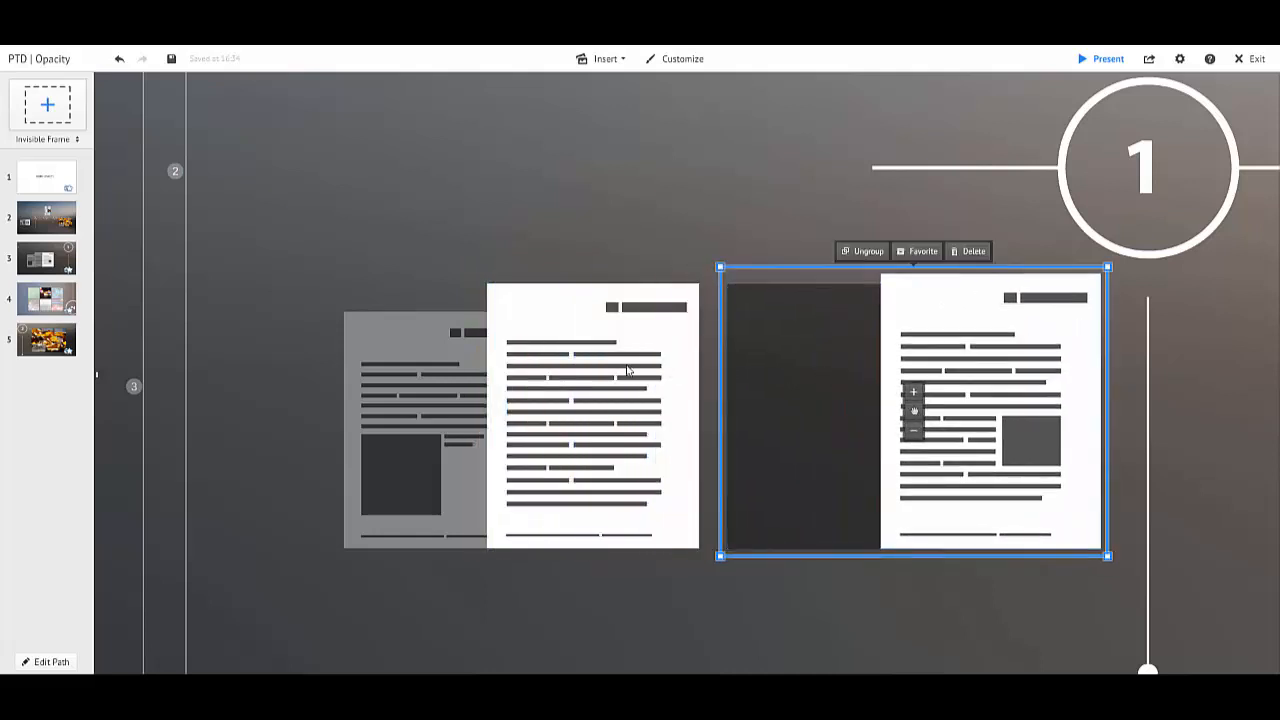
click(592, 400)
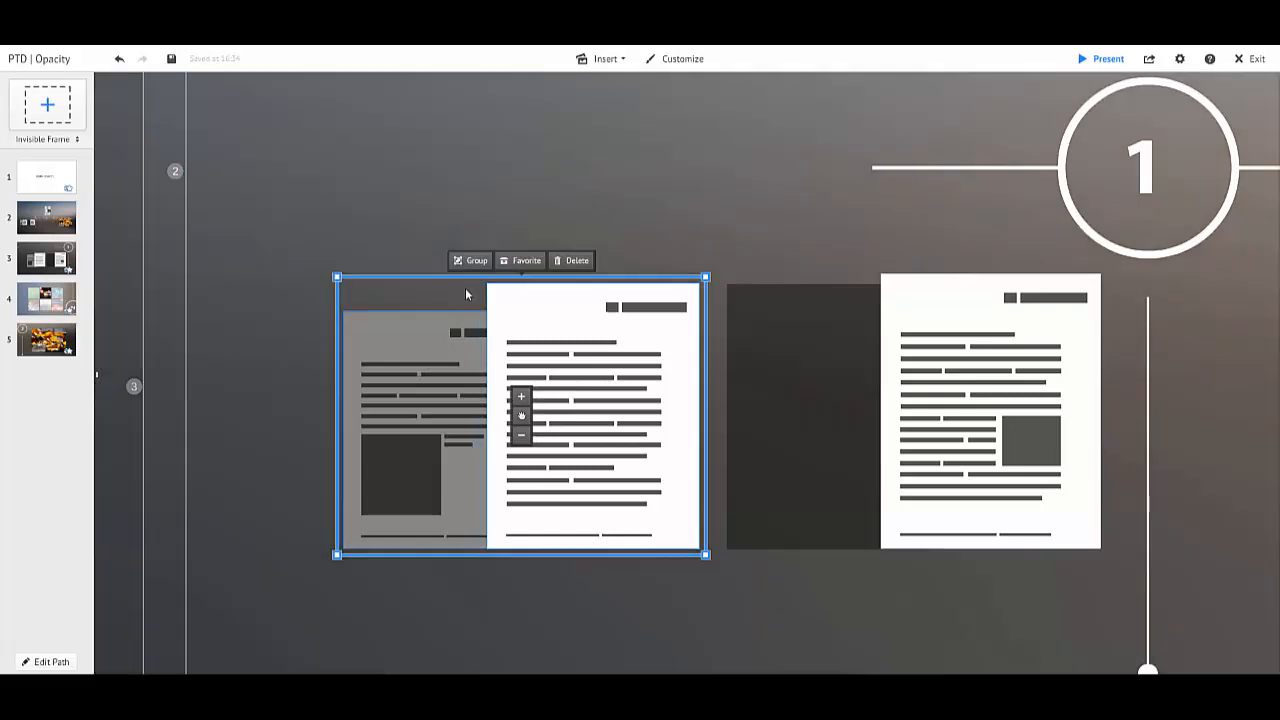
click(470, 260)
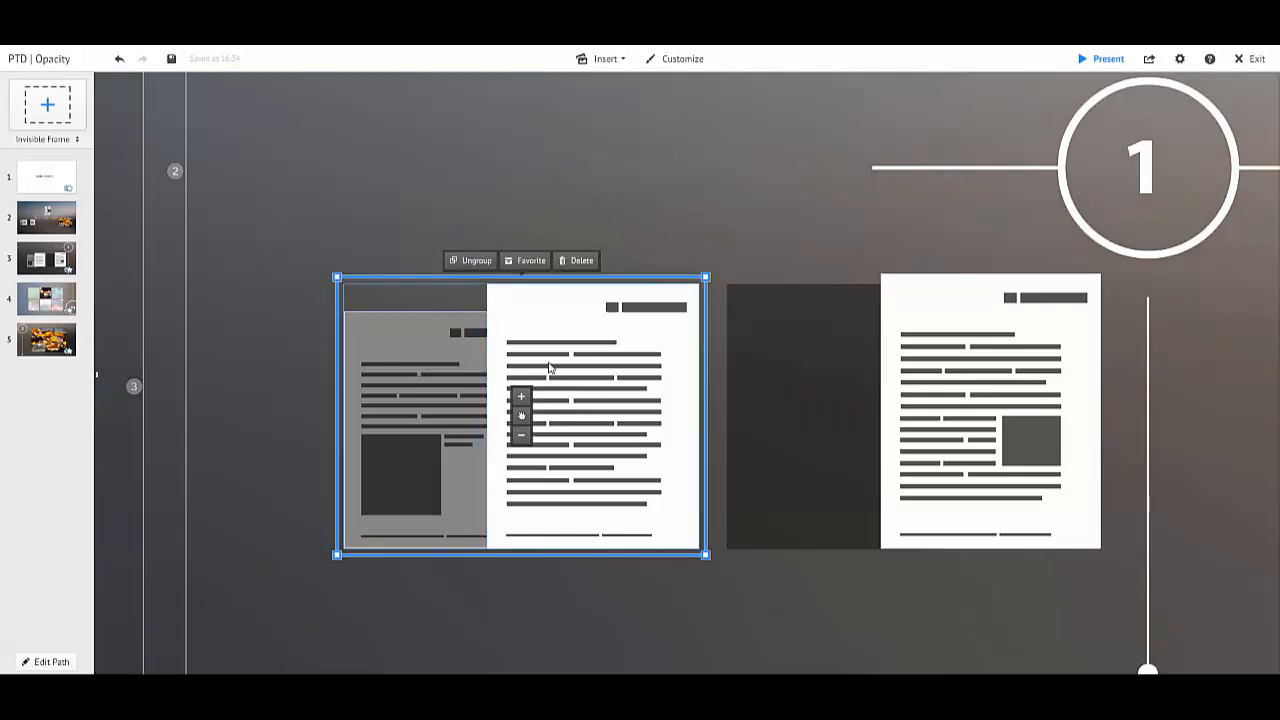
drag(550, 414, 650, 414)
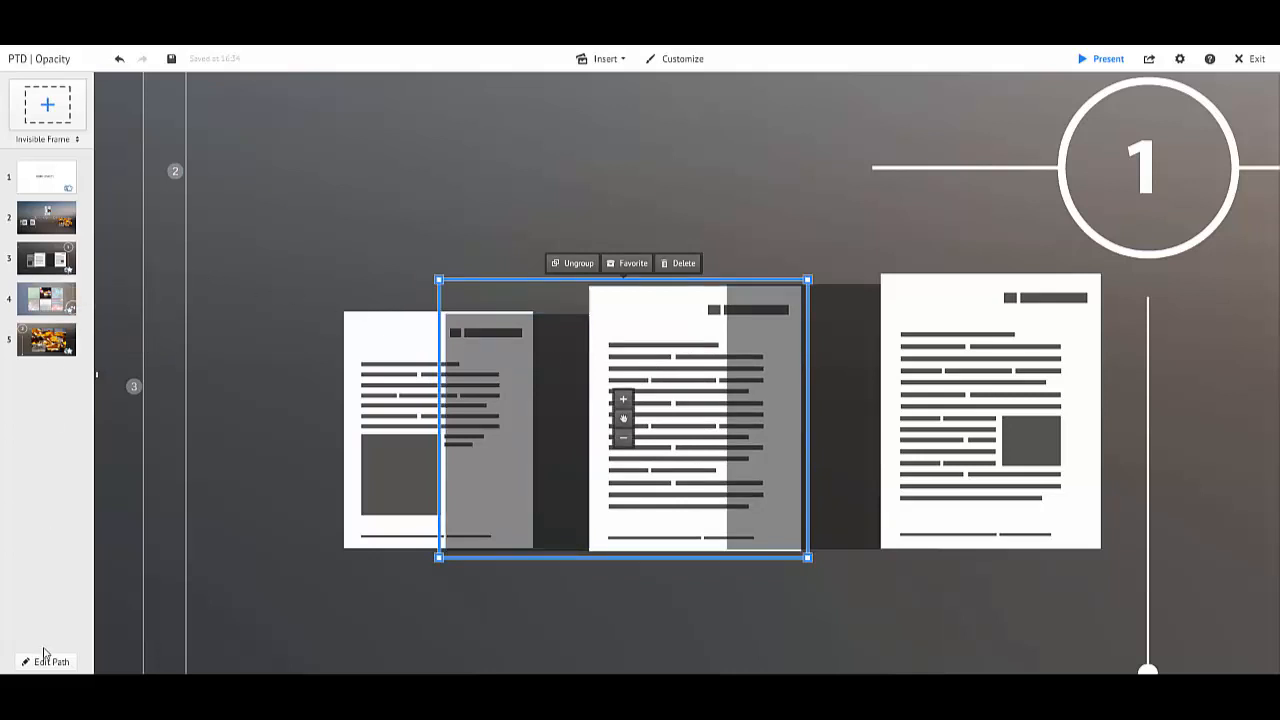
- Edit the path to add fade-in effects to the frame 1 documents and finish
click(50, 660)
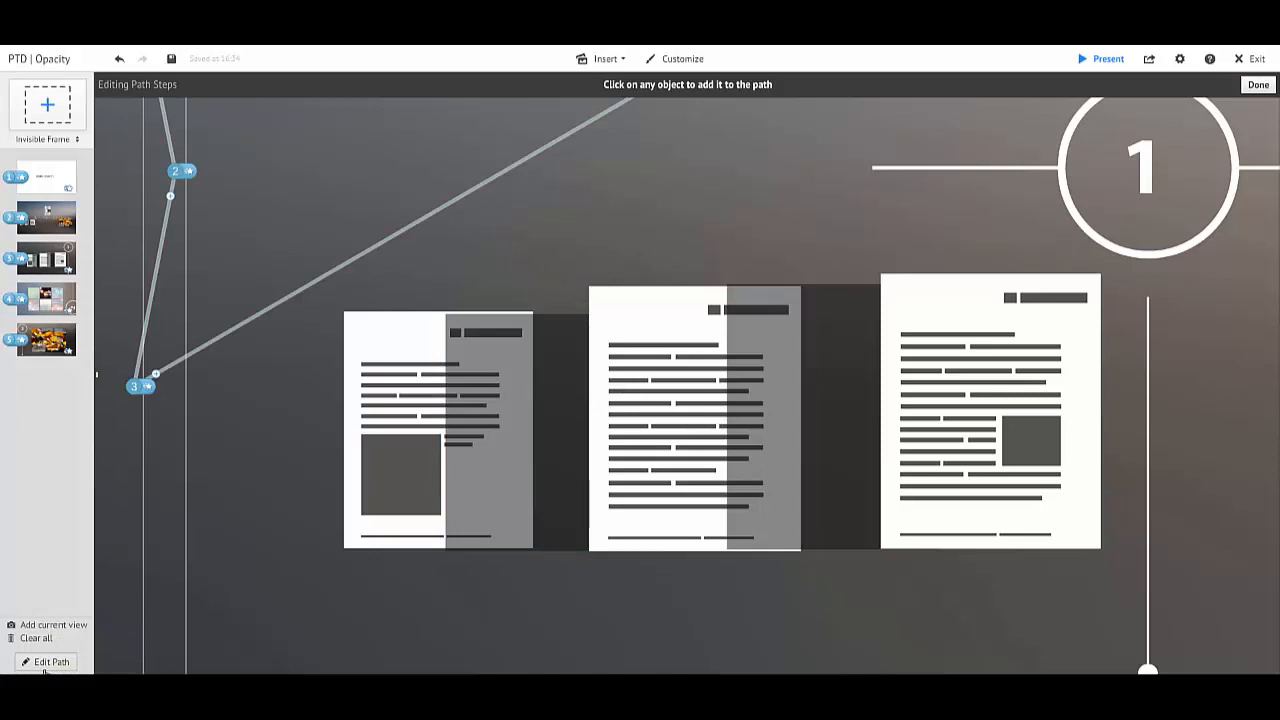
mouse_move(22, 262)
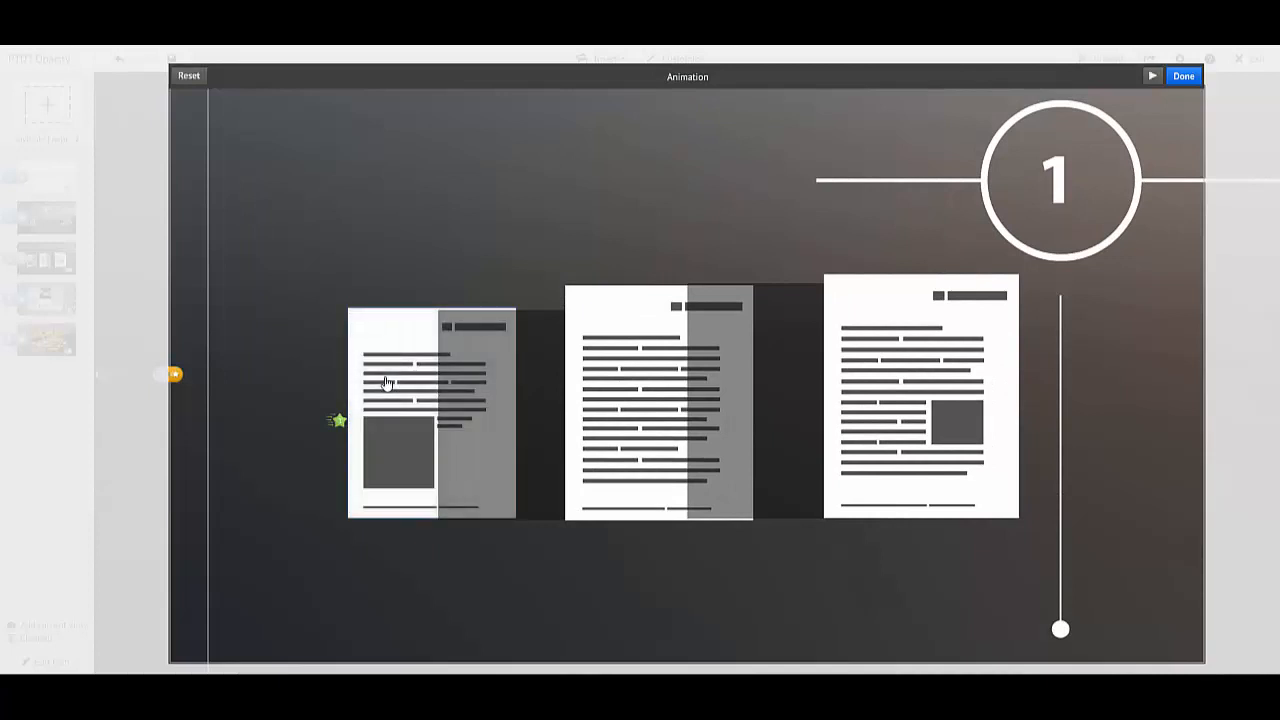
mouse_move(600, 354)
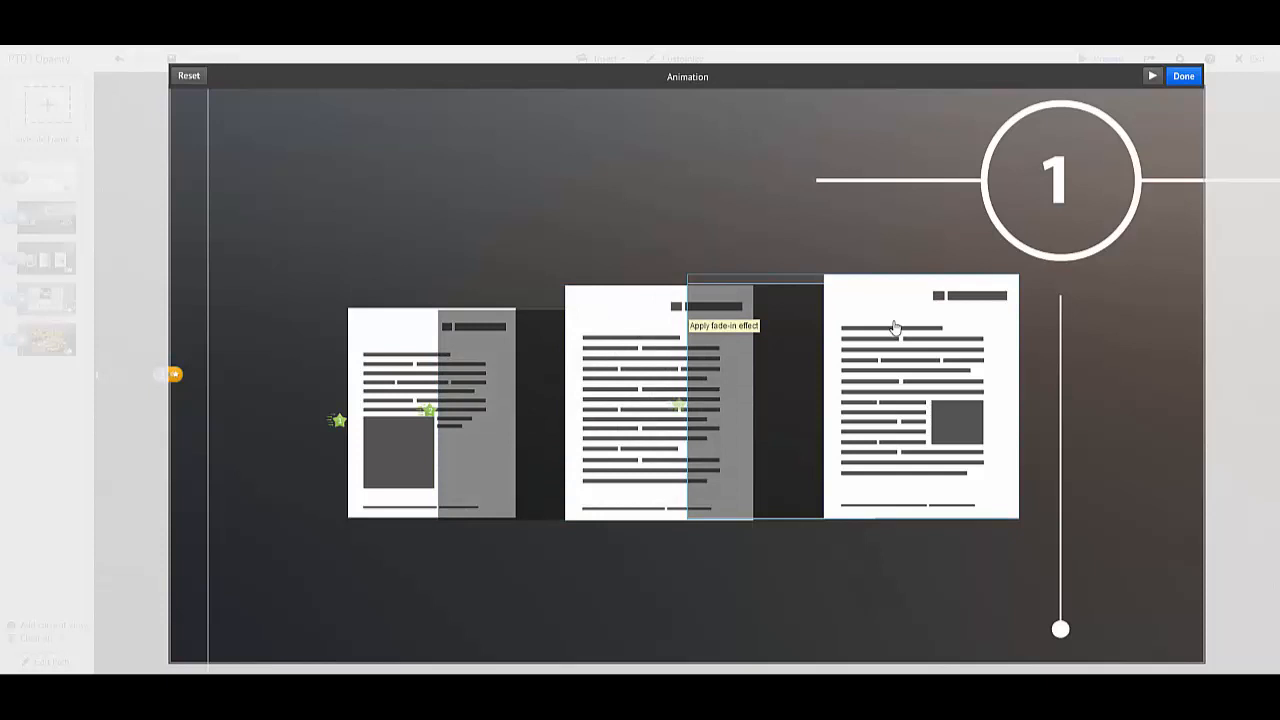
mouse_move(960, 288)
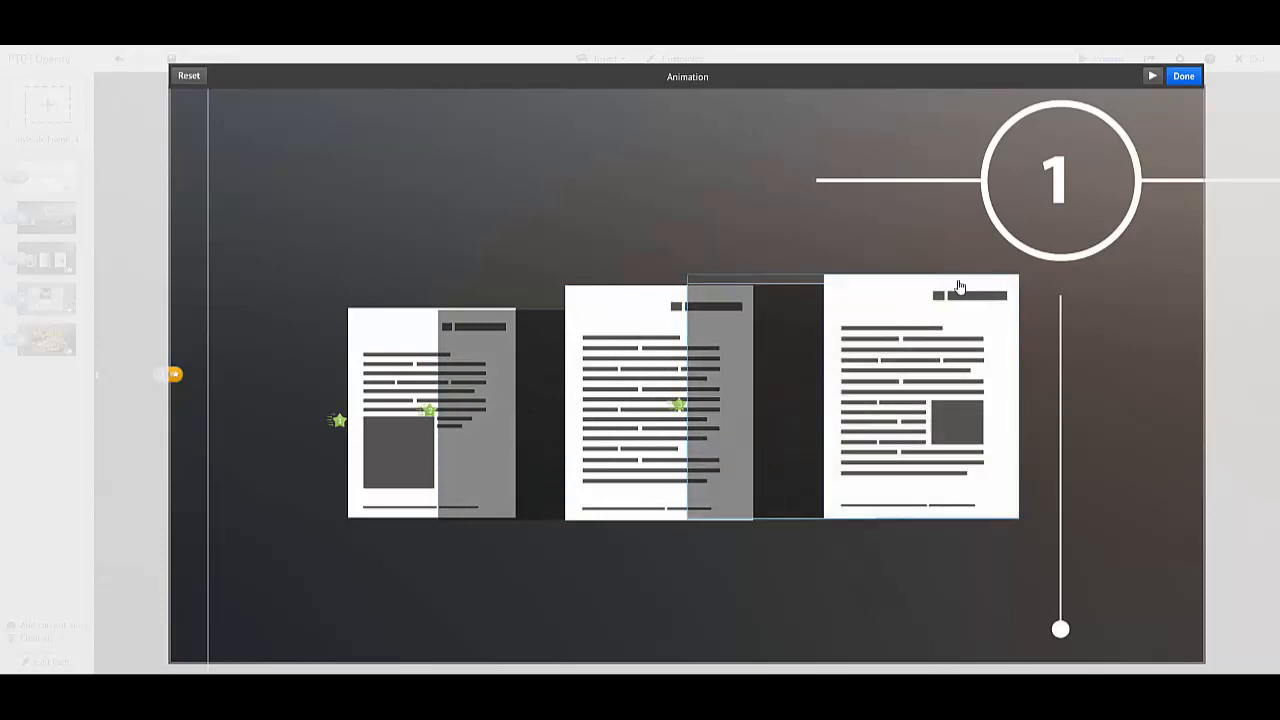
click(1184, 76)
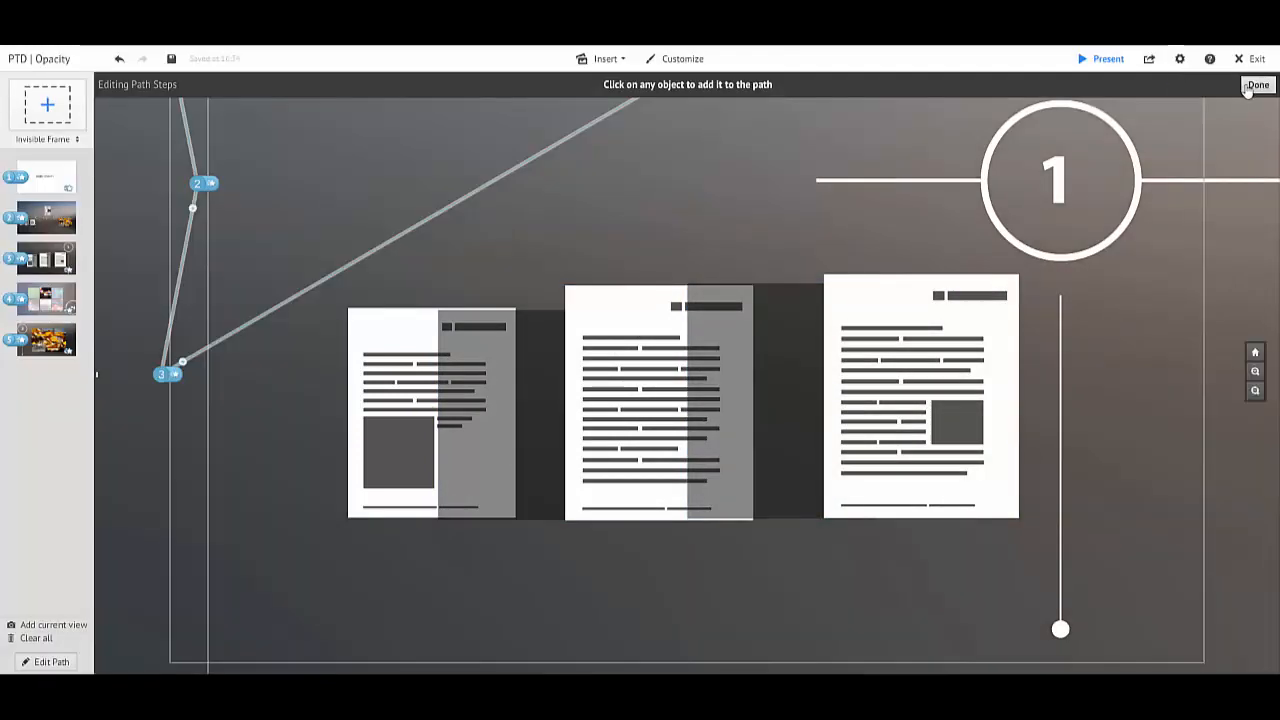
click(1256, 84)
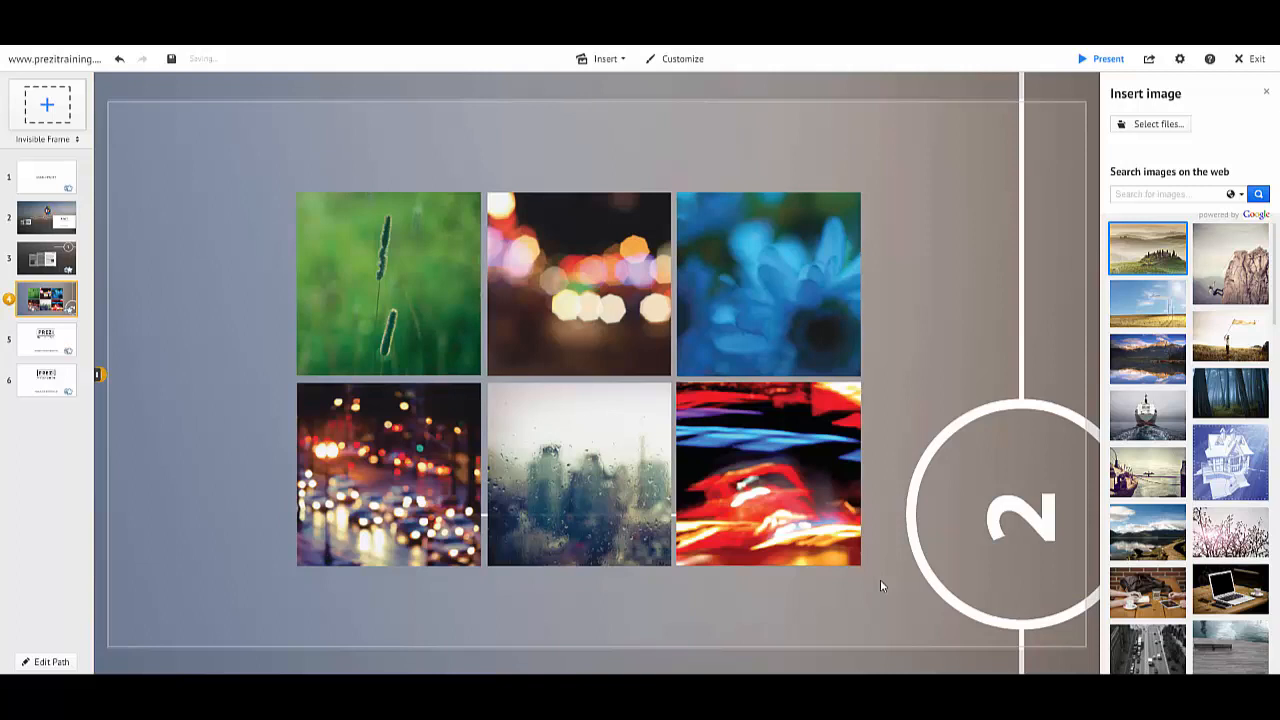
mouse_move(864, 584)
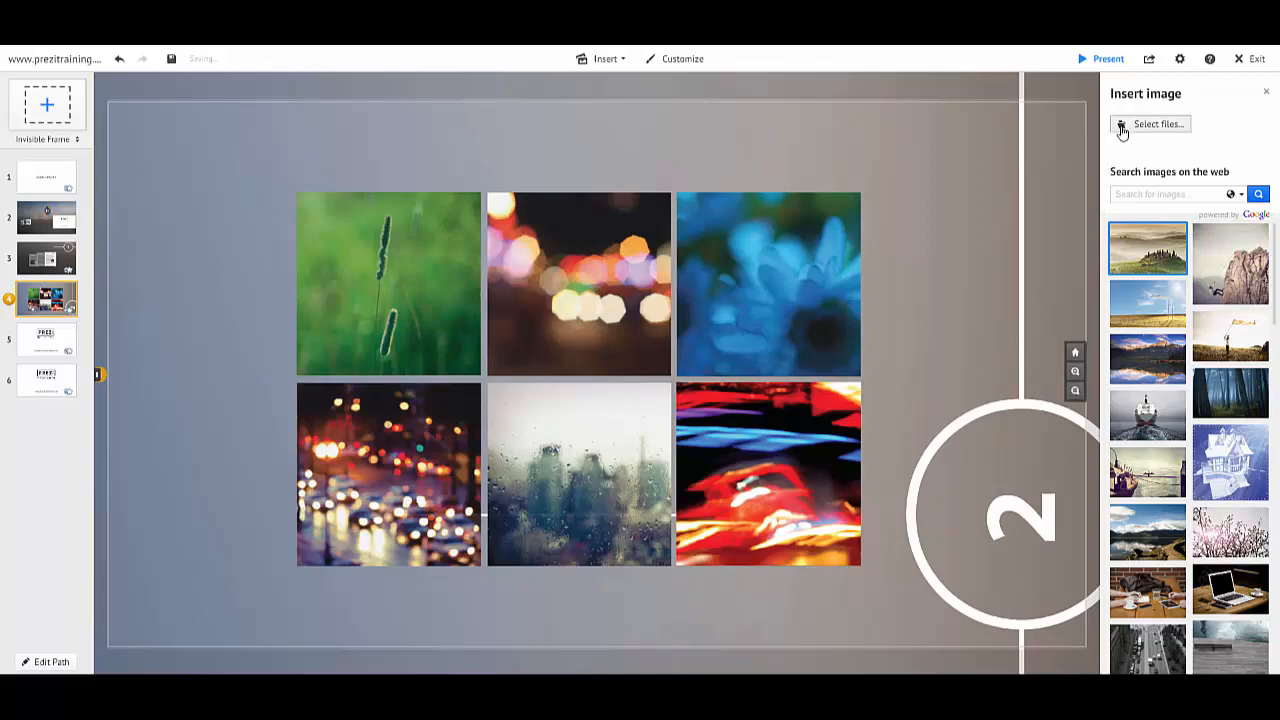
- Insert white_opacity.png and lay copies over the grid photos, sparing the bokeh lights photo
click(1152, 124)
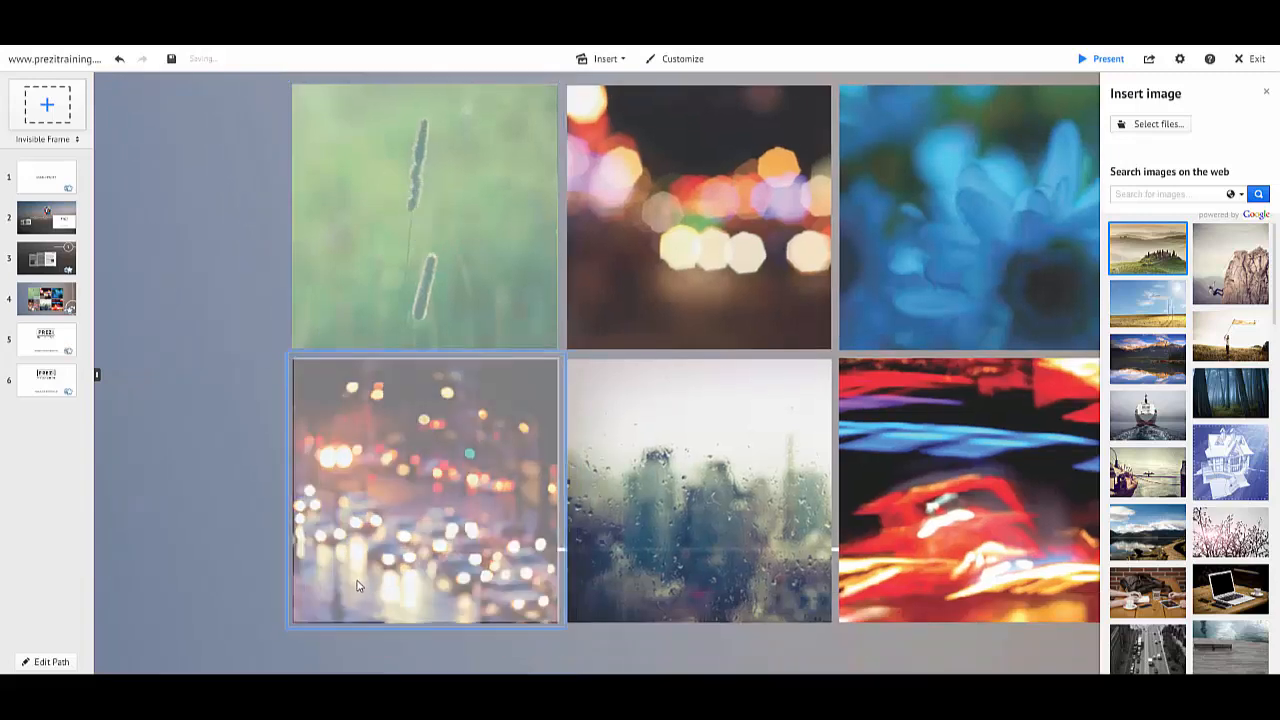
click(424, 218)
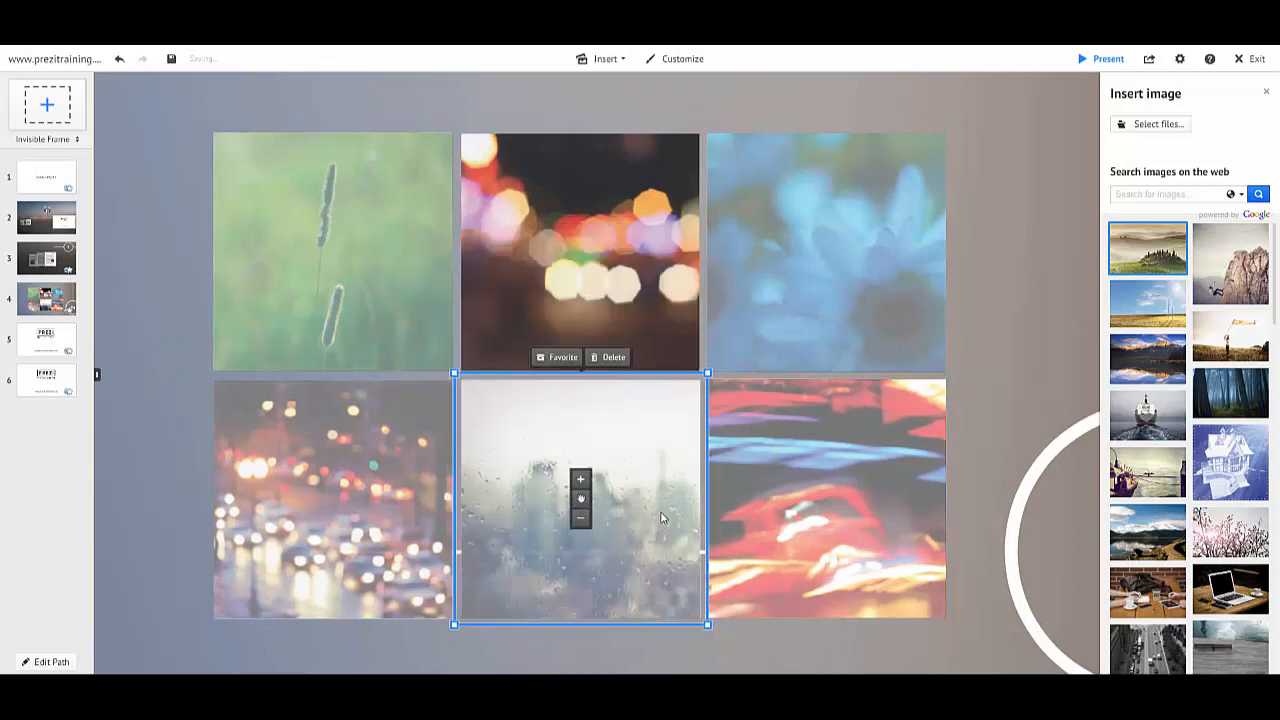
click(1018, 316)
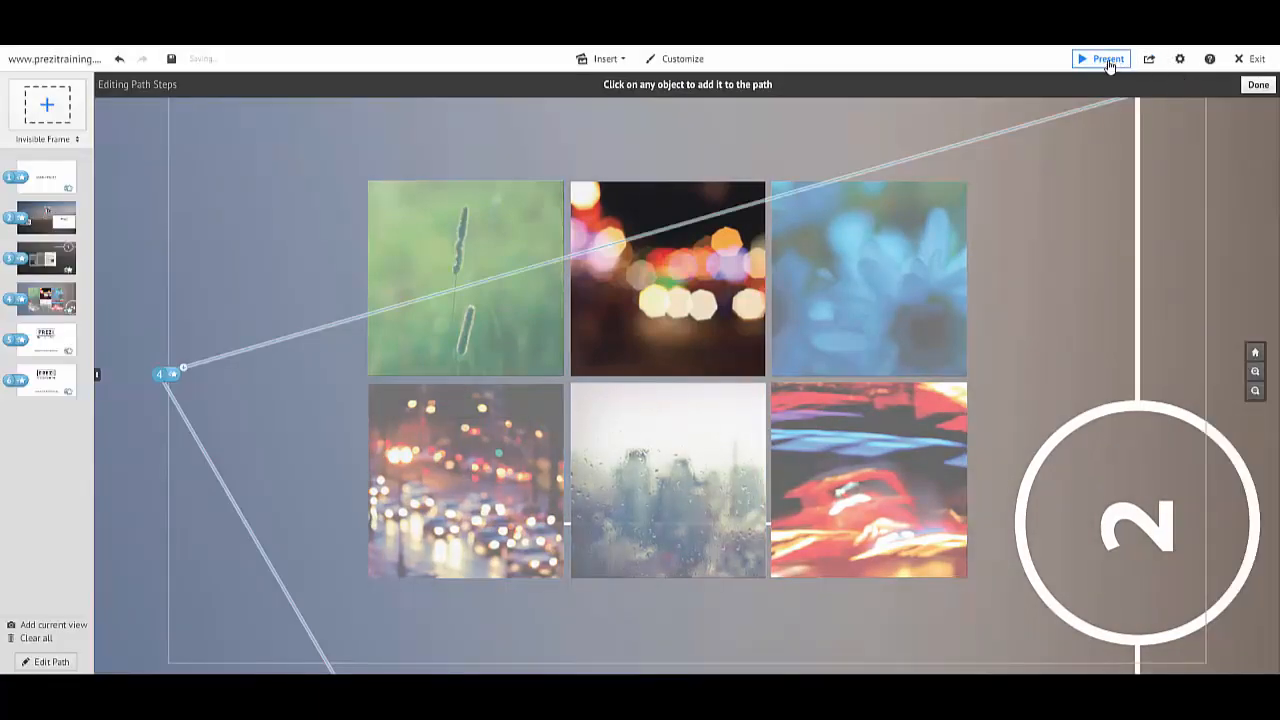
- Present the prezi to preview the faded photo grid
click(1100, 58)
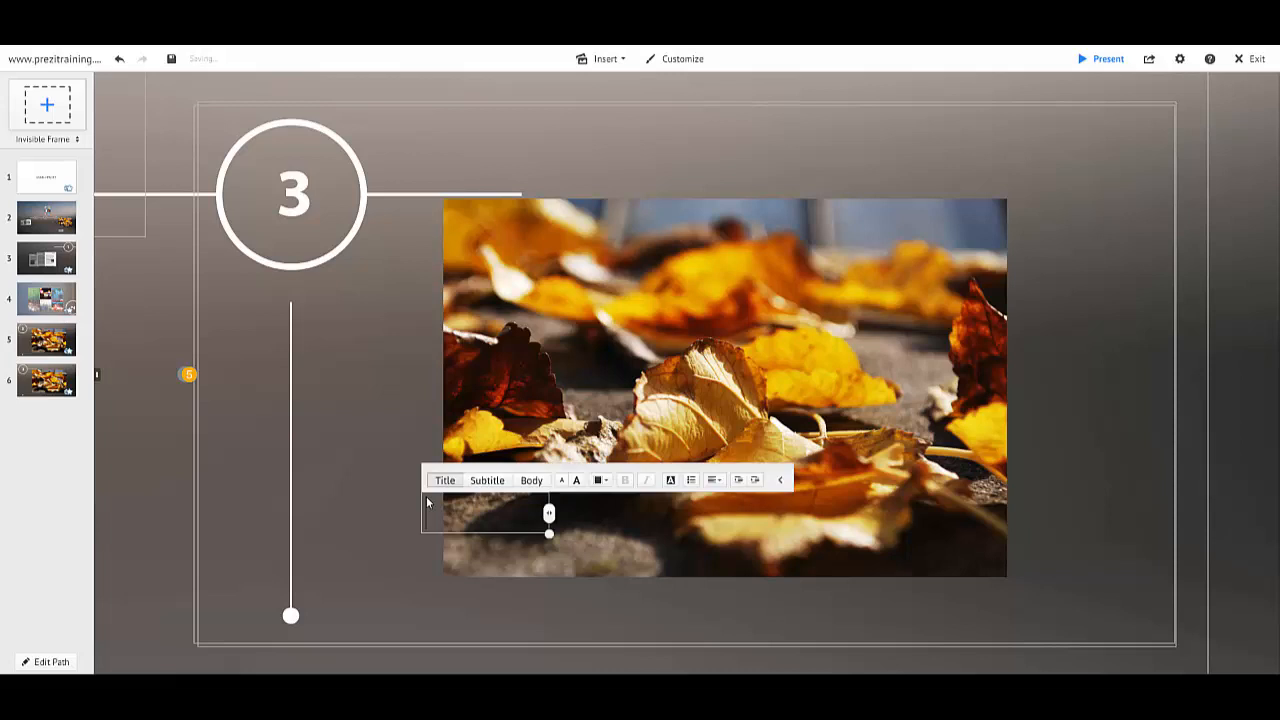
- Add the quote AUTUMN IS A SECOND SPRING WHEN EVERY LEAF IS A FLOWER over the autumn photo
text(AUTUMN IS A SECOND SPRING WHEN EVERY LEAF IS A FLOWER)
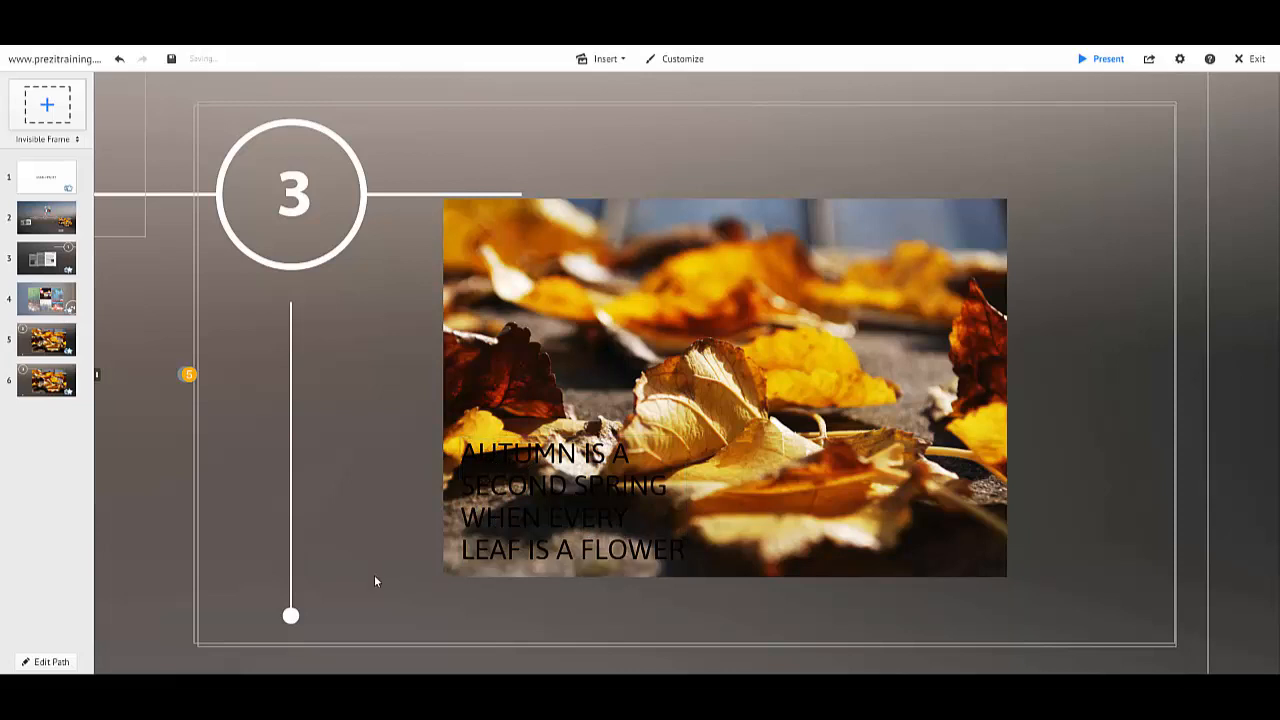
click(604, 58)
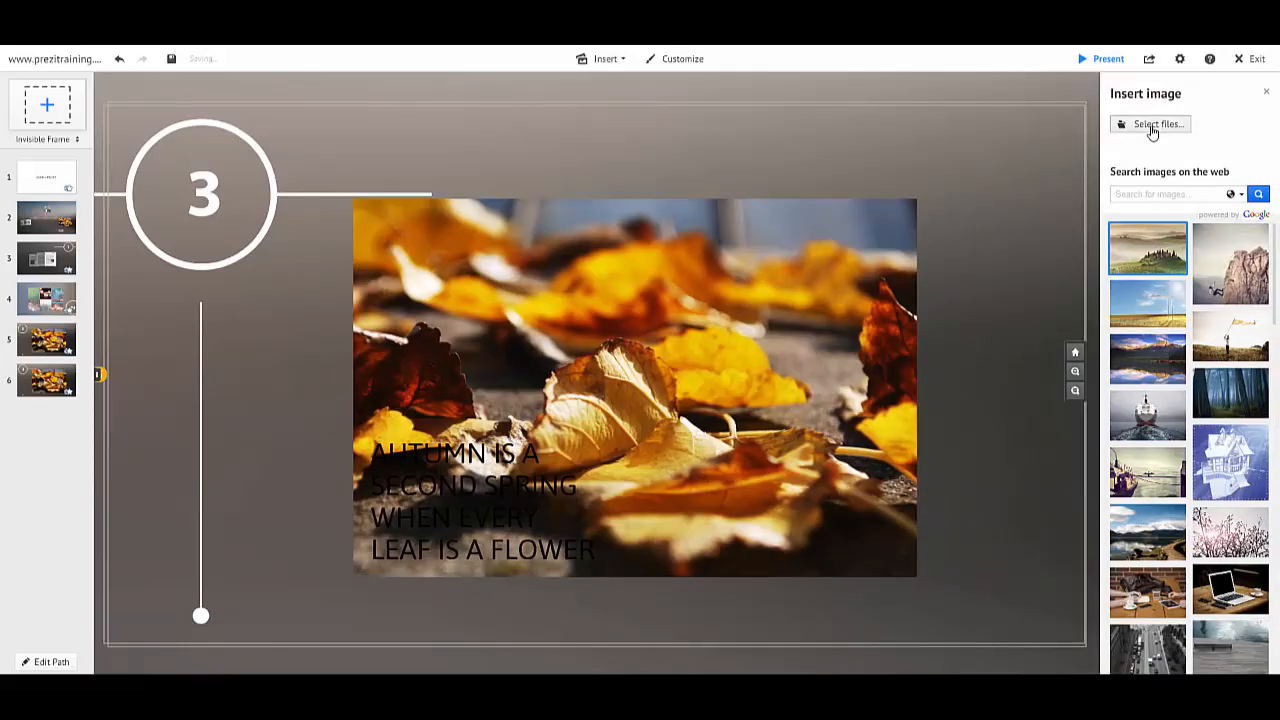
- Insert white_opacity.png as a translucent box behind the autumn quote
click(1150, 124)
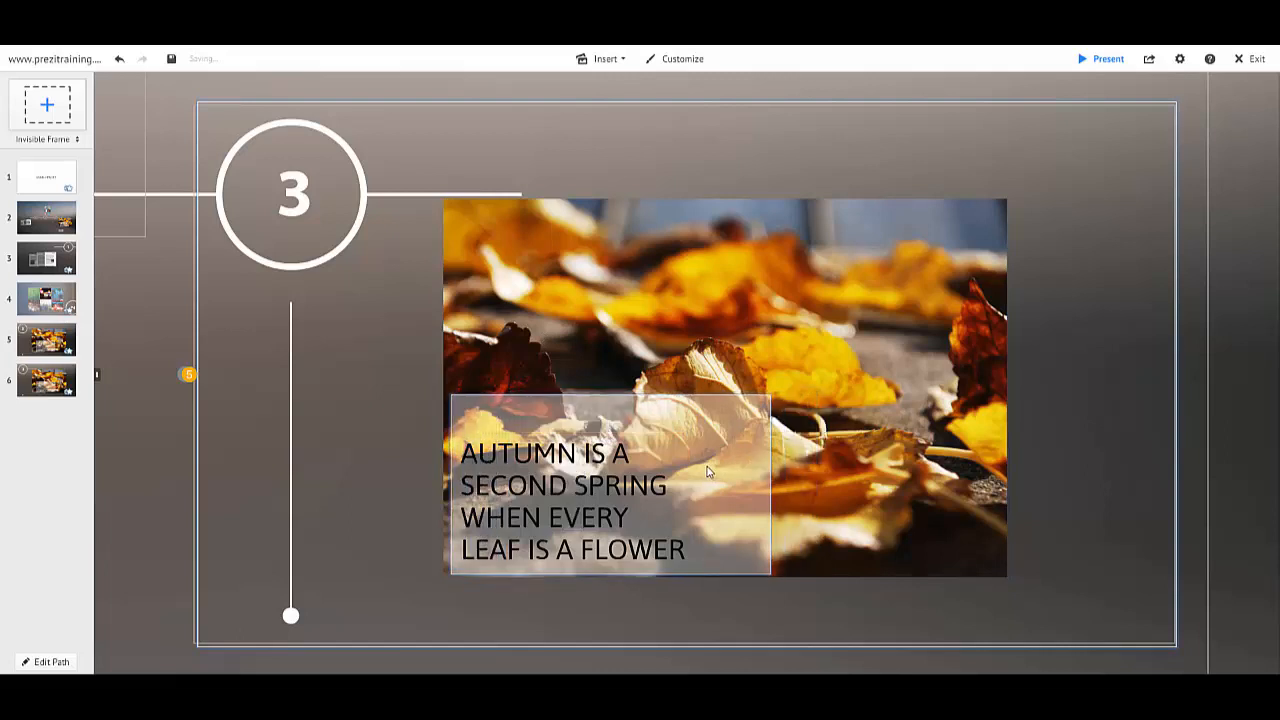
click(610, 486)
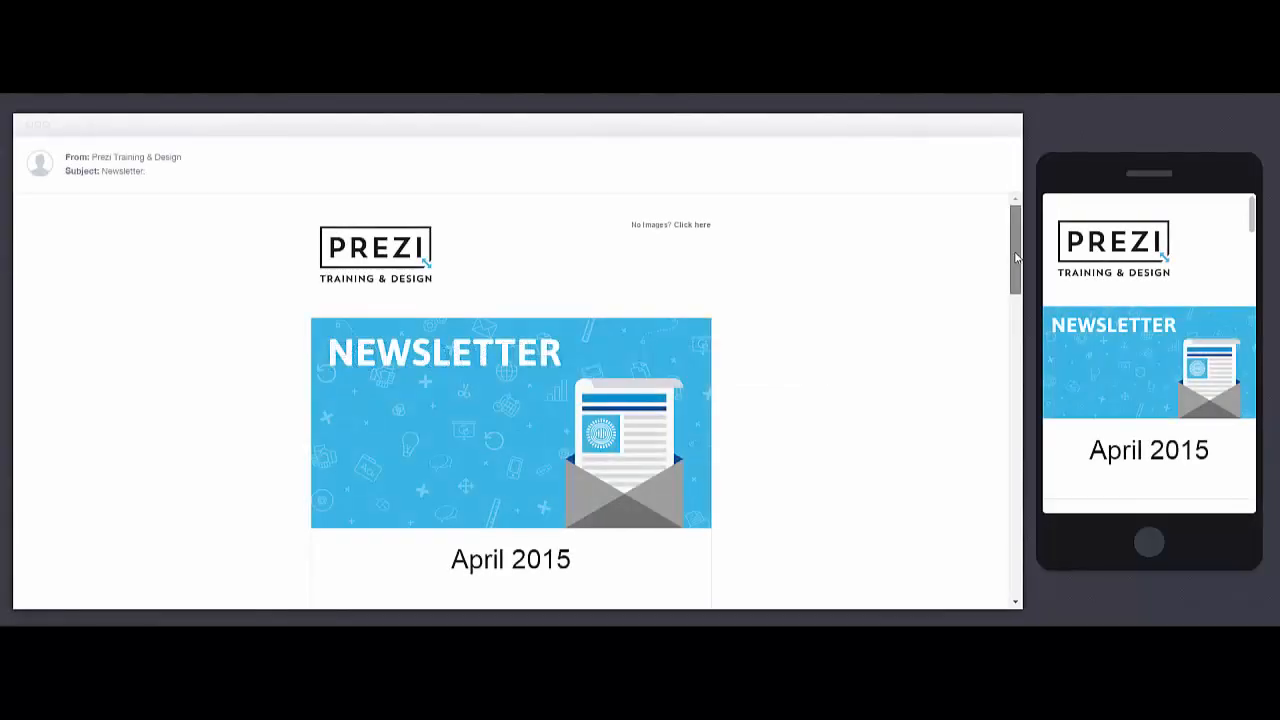
- Scroll the April 2015 newsletter down to its Tips & Tricks section on opacity
scroll(down, 3)
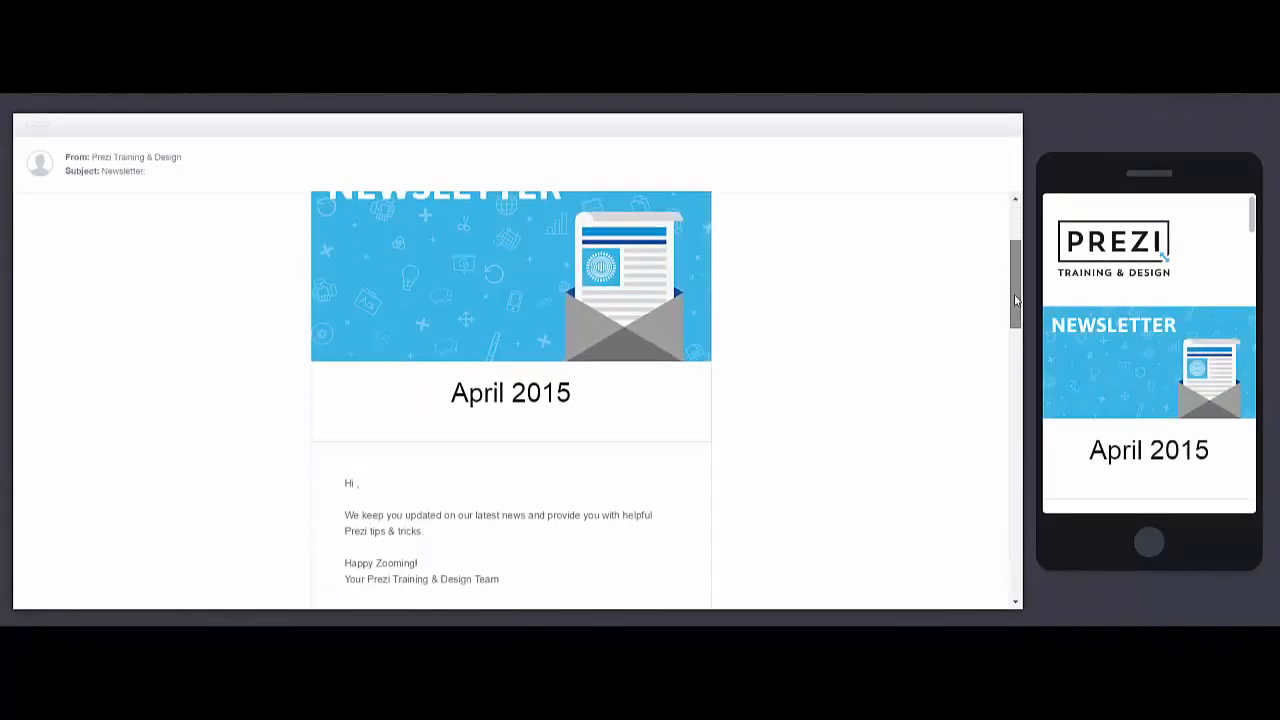
scroll(down, 3)
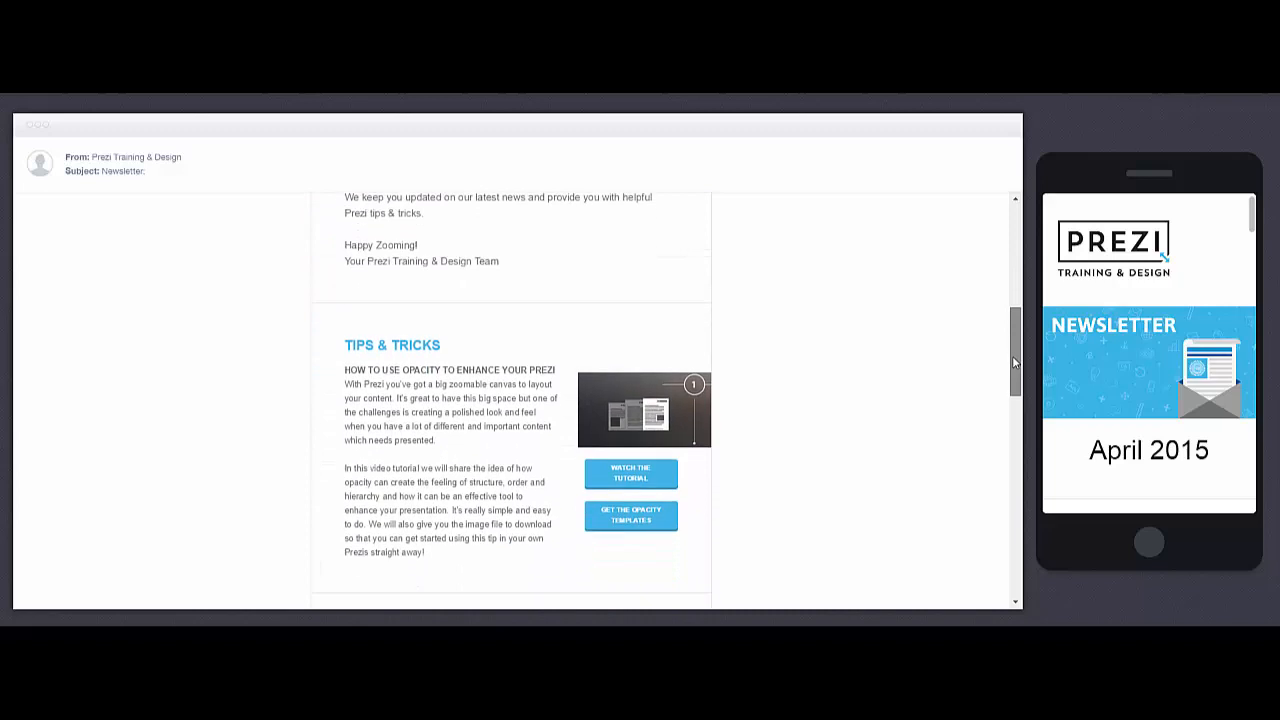
scroll(down, 3)
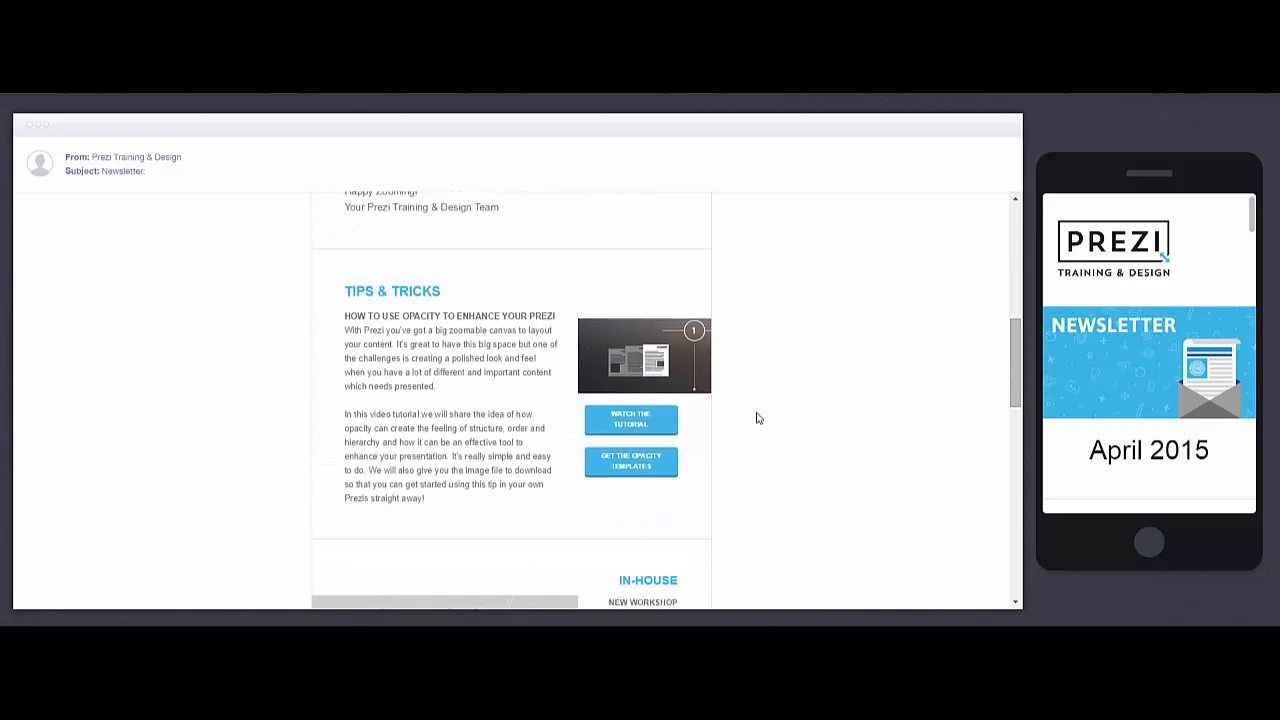